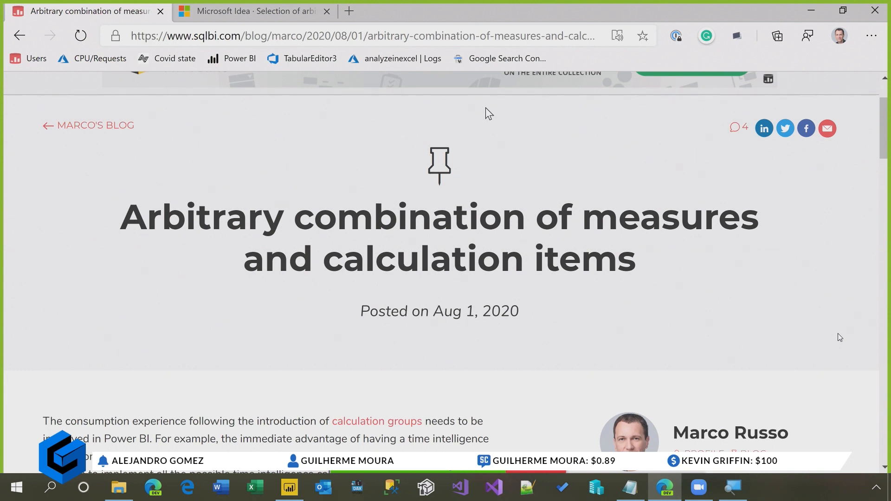
mouse_move(549, 208)
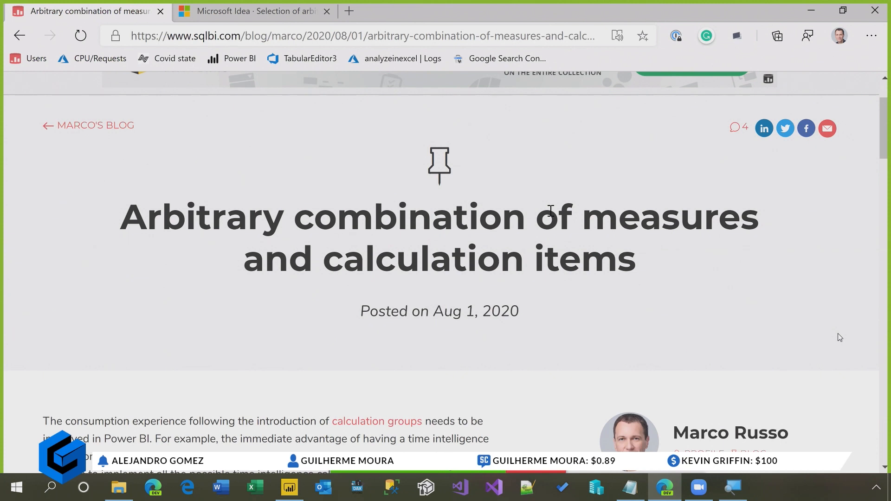
- Scroll the SQLBI article down to the matrix screenshot with red-highlighted YOY columns
scroll("down", 3)
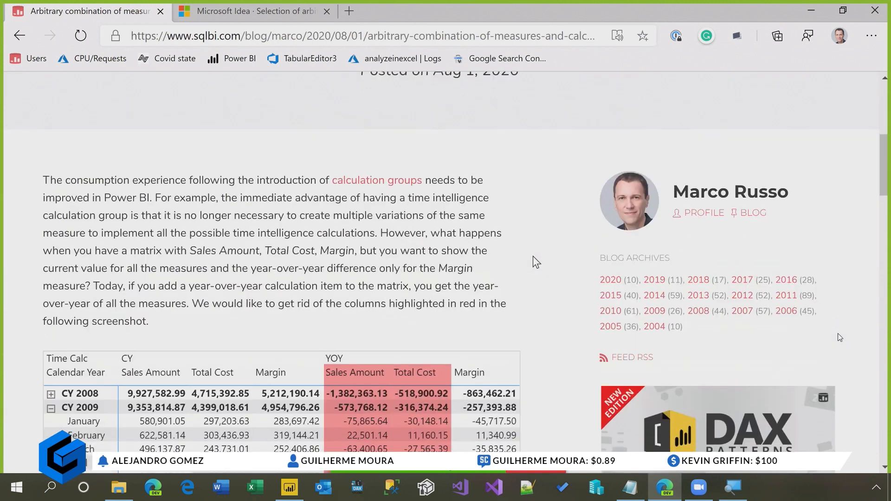
scroll("down", 3)
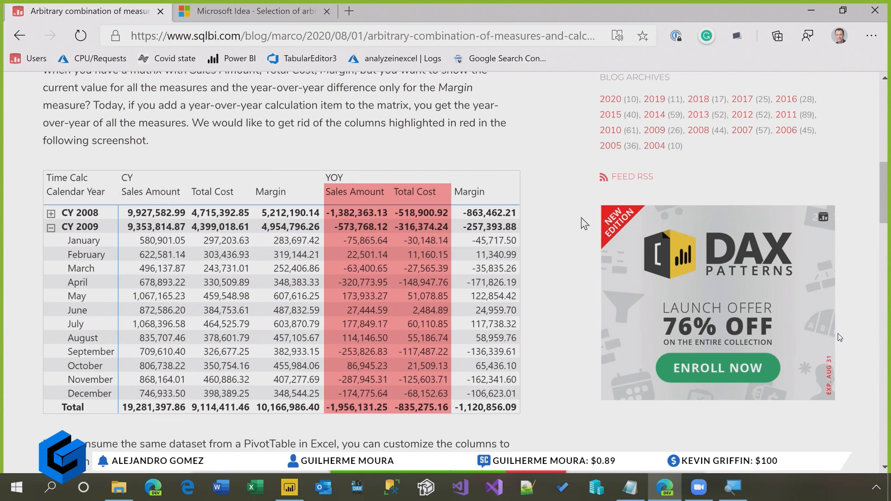
mouse_move(509, 222)
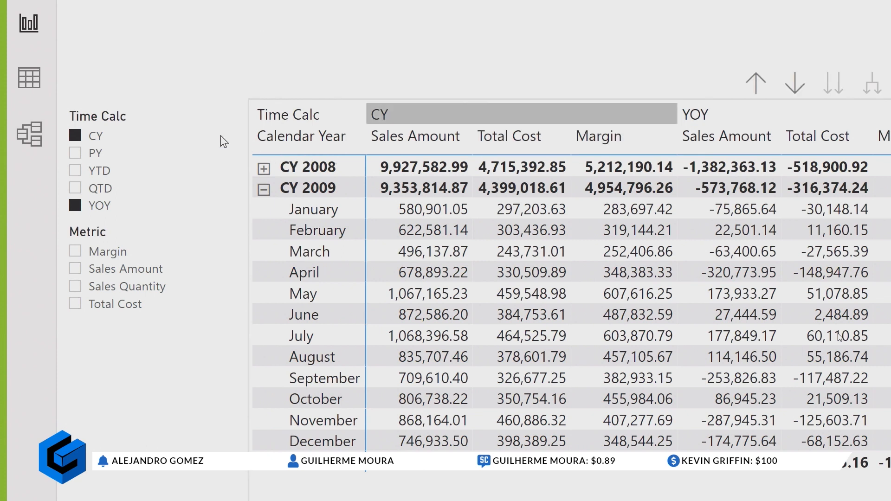
mouse_move(289, 147)
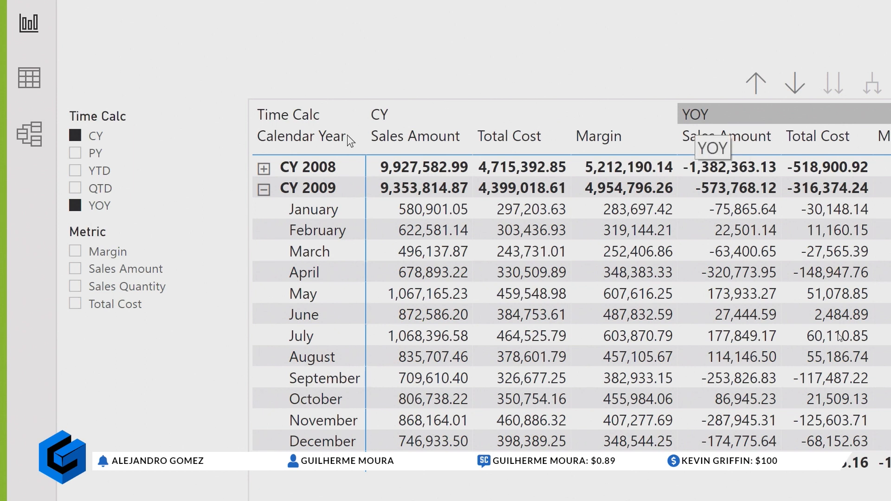
mouse_move(45, 176)
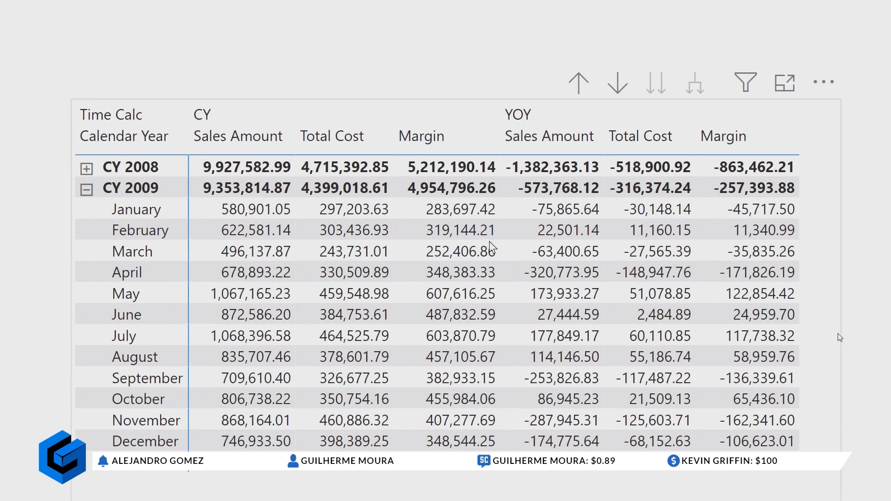
mouse_move(418, 223)
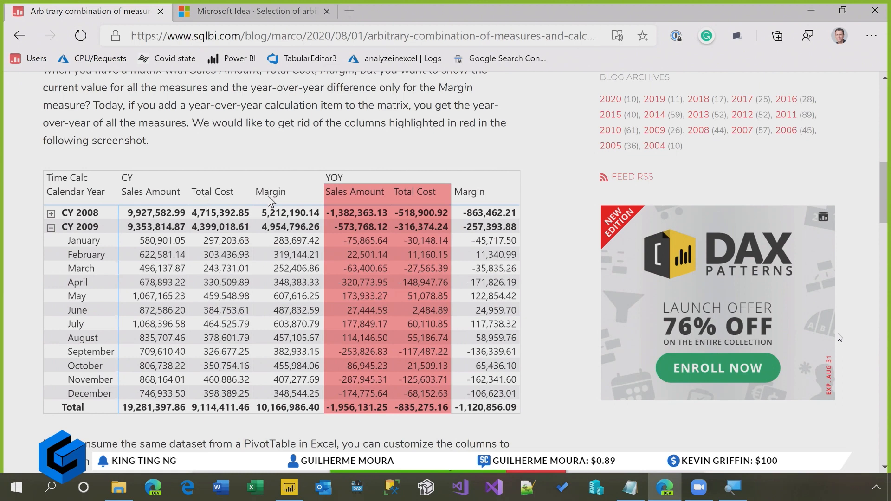
mouse_move(467, 202)
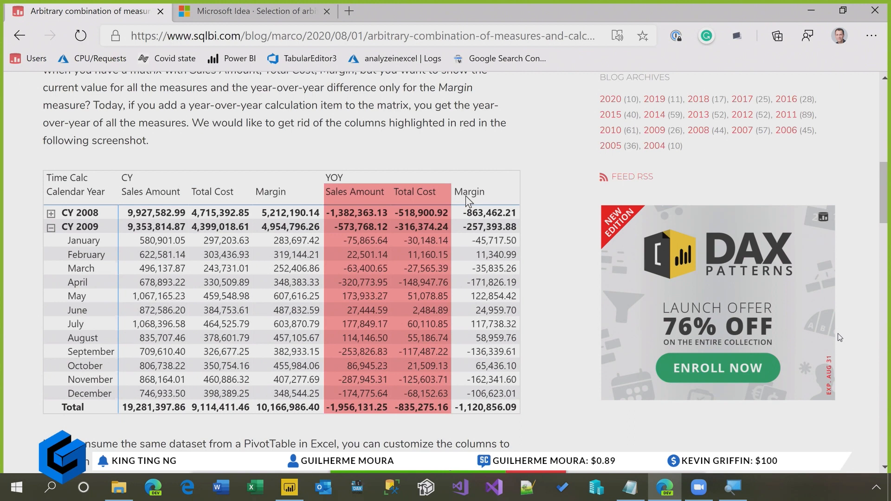
mouse_move(390, 224)
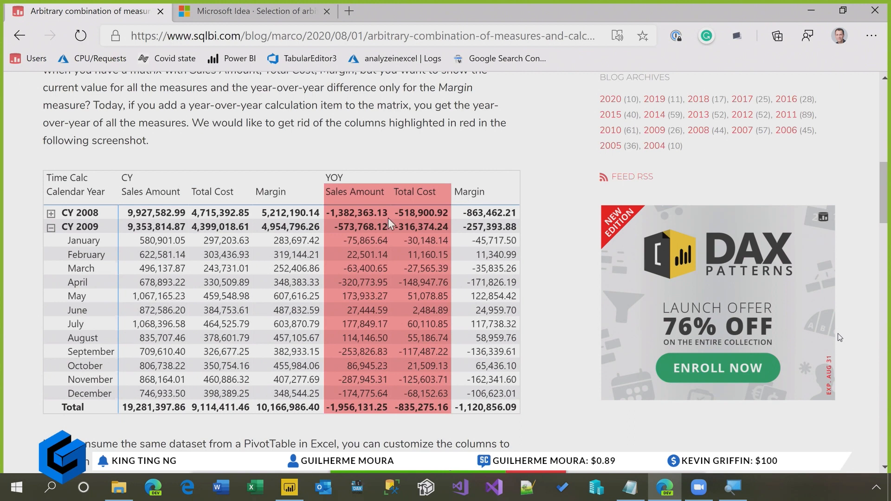
mouse_move(397, 224)
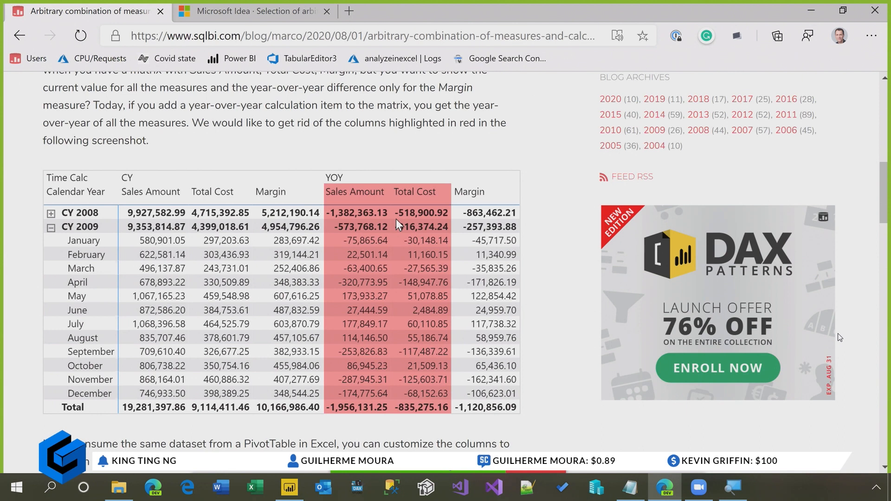
- Switch back to the Power BI Desktop report showing the CY/YOY matrix
key("alt+tab")
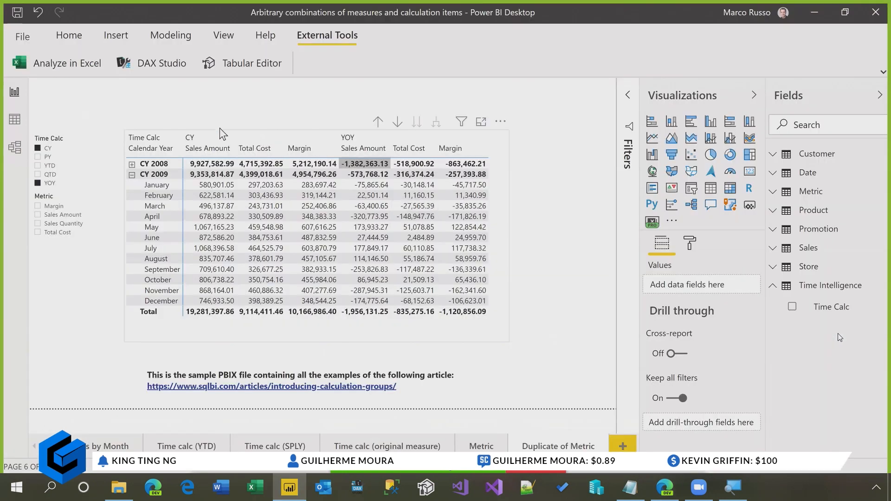
mouse_move(67, 63)
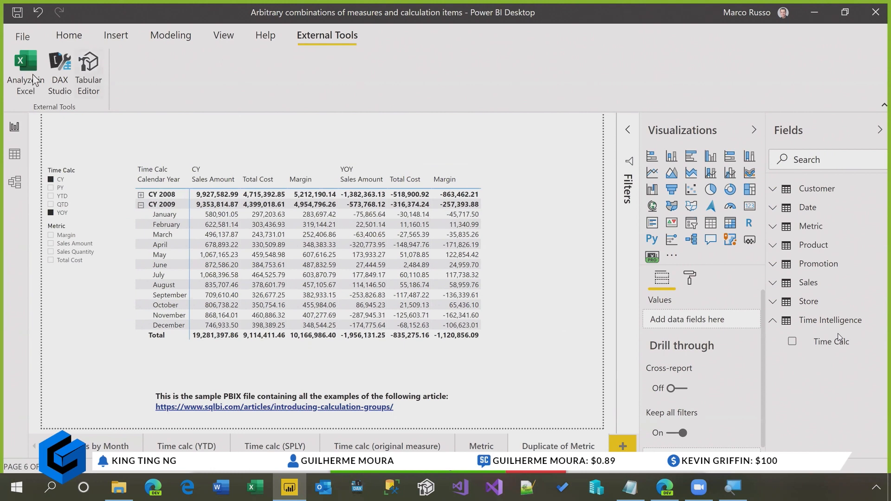
- Launch Analyze in Excel from the External Tools ribbon to get a connected PivotTable
left_click(25, 71)
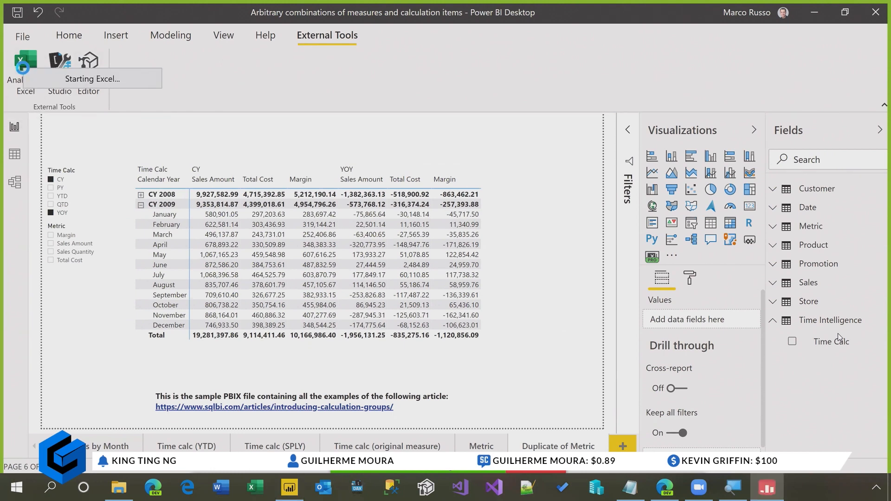
left_click(25, 68)
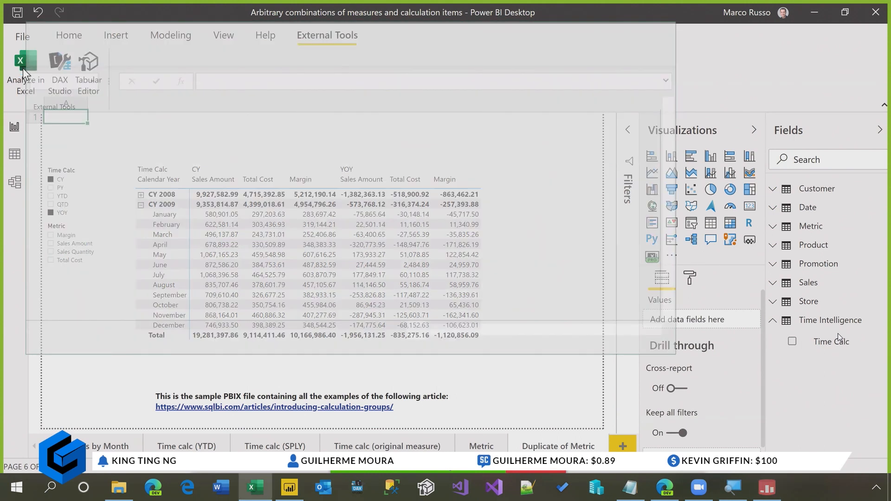
left_click(25, 71)
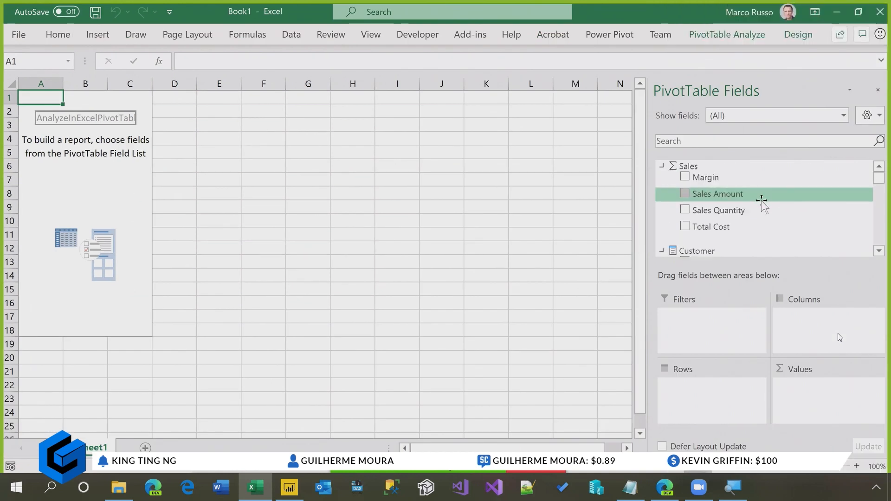
mouse_move(705, 178)
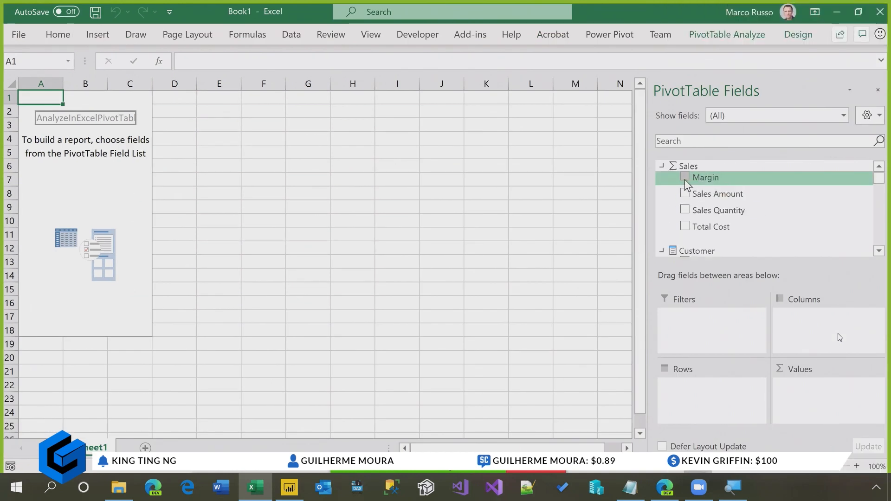
- Add Margin, Sales Amount and Total Cost values with Calendar Year Month rows
left_click(685, 177)
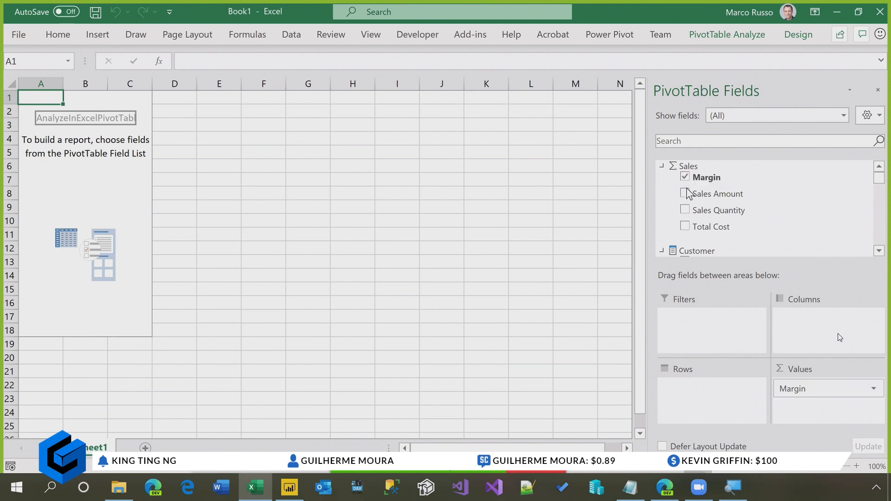
left_click(686, 194)
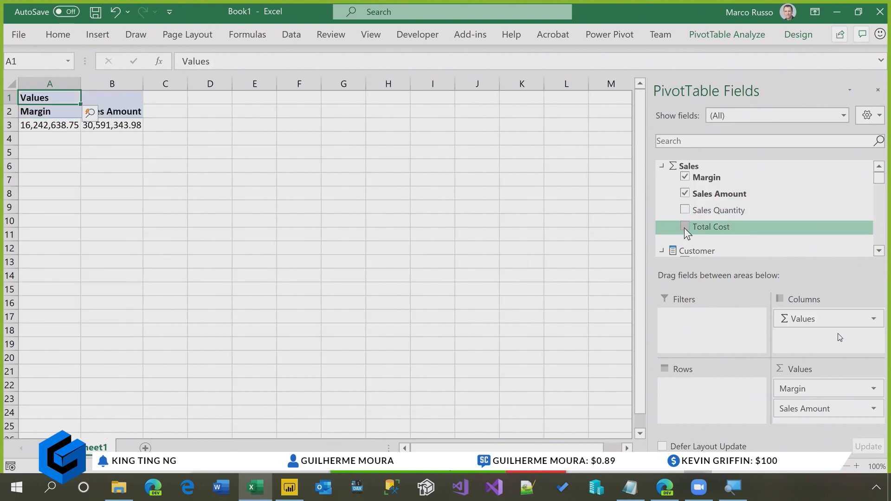
left_click(685, 226)
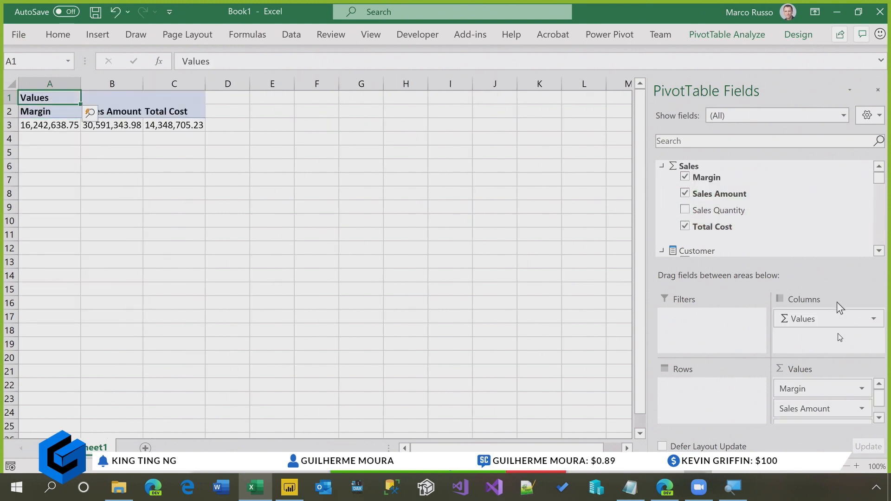
scroll("down", 3)
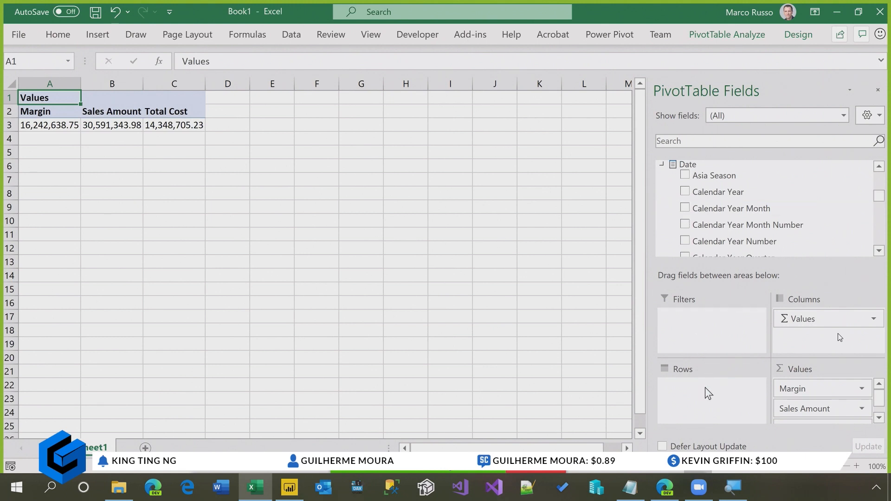
left_click(686, 208)
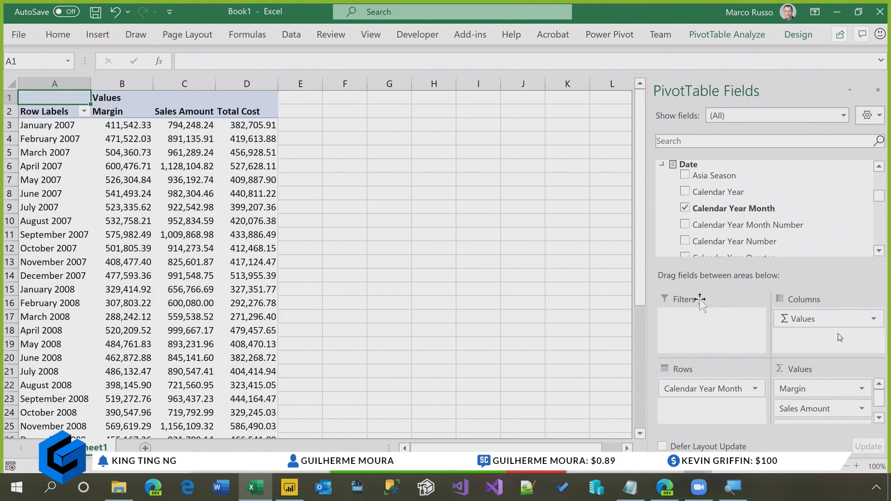
scroll("down", 3)
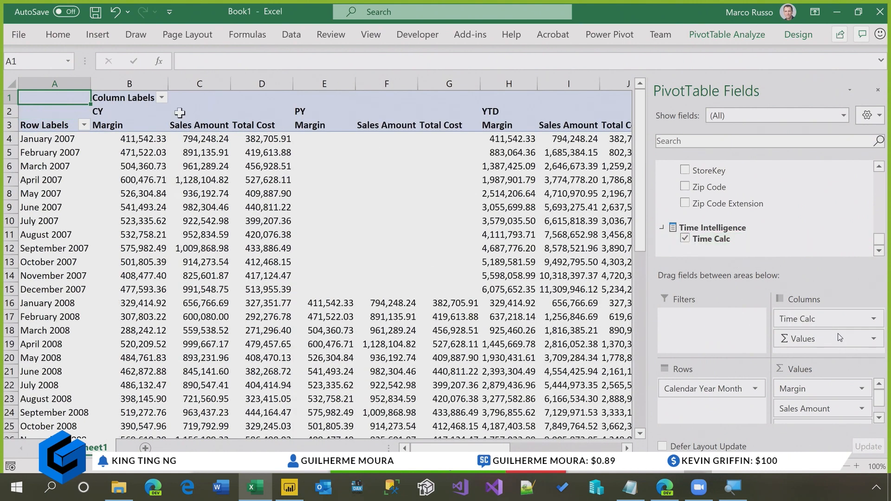
- Filter the Time Calc column labels to CY and YOY only
left_click(161, 97)
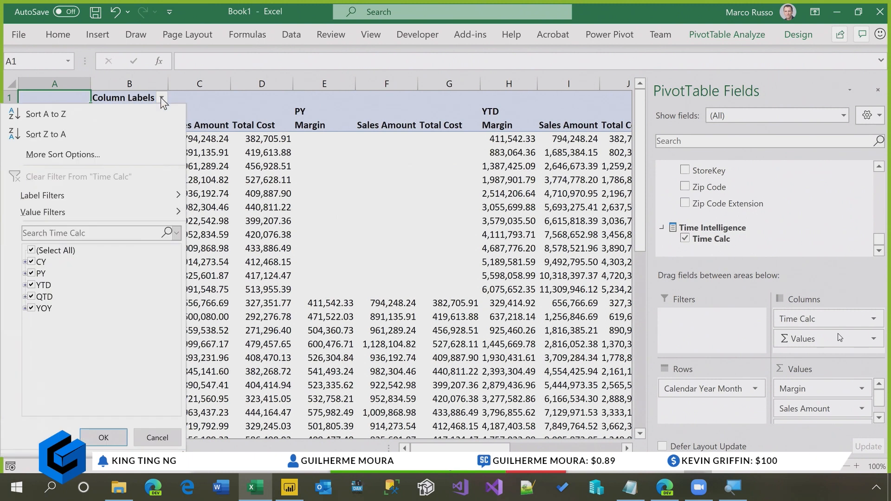
left_click(31, 273)
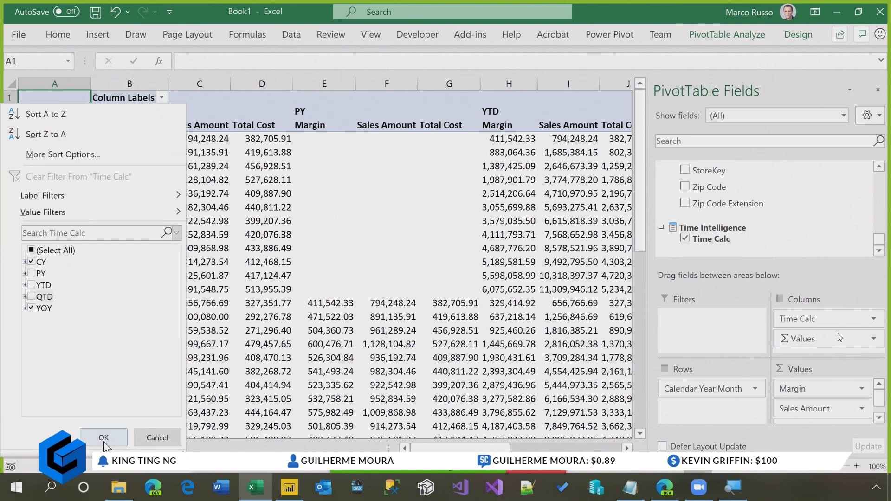
left_click(103, 438)
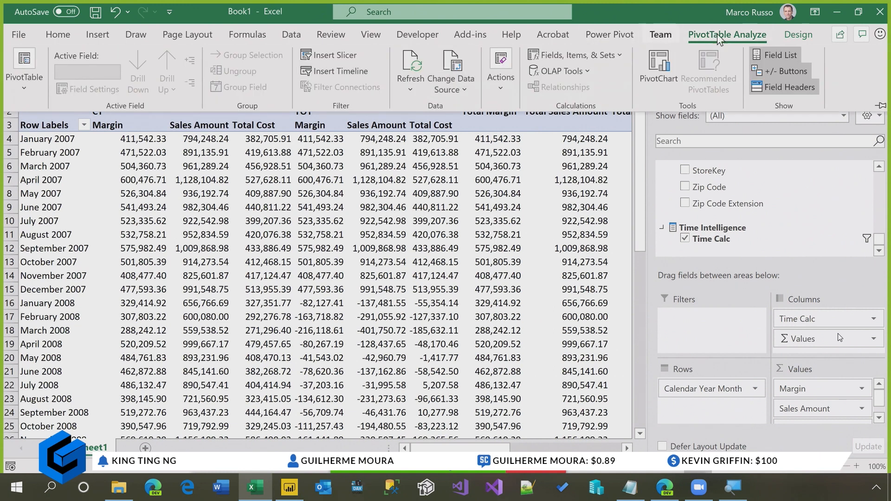
left_click(798, 34)
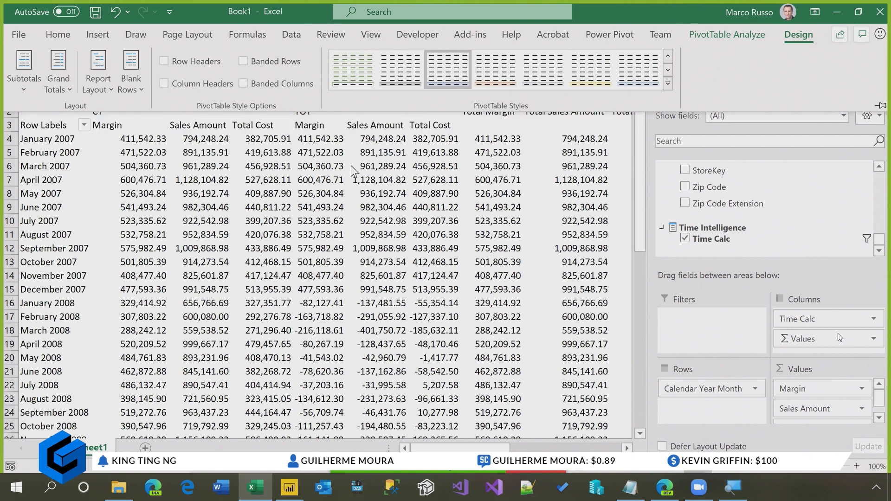
left_click(164, 60)
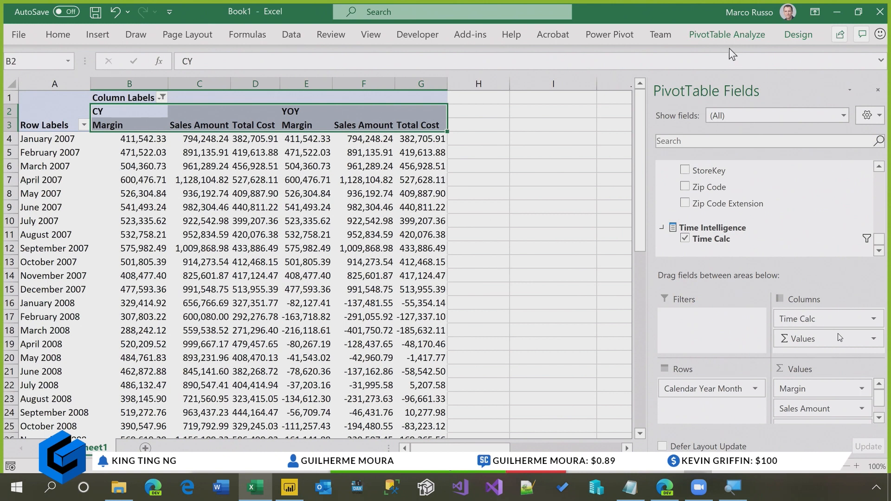
- Create a set from column items and delete the YOY Sales Amount and YOY Total Cost rows
left_click(574, 56)
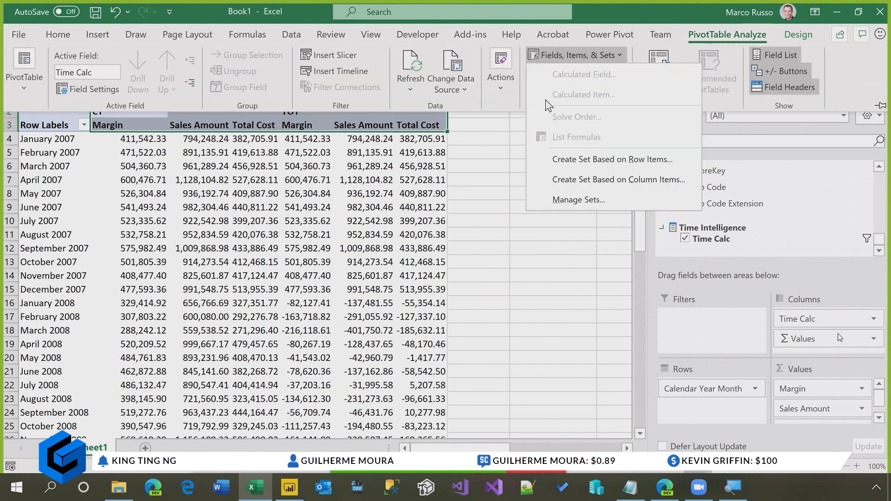
mouse_move(592, 83)
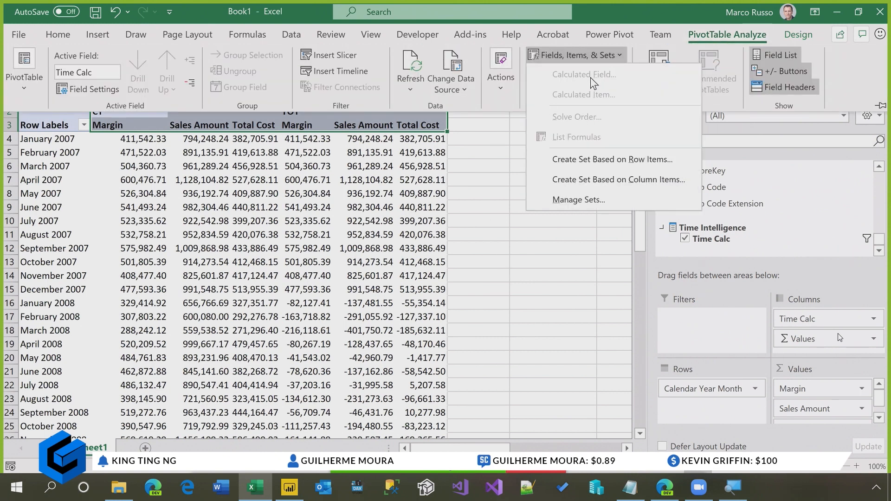
mouse_move(618, 179)
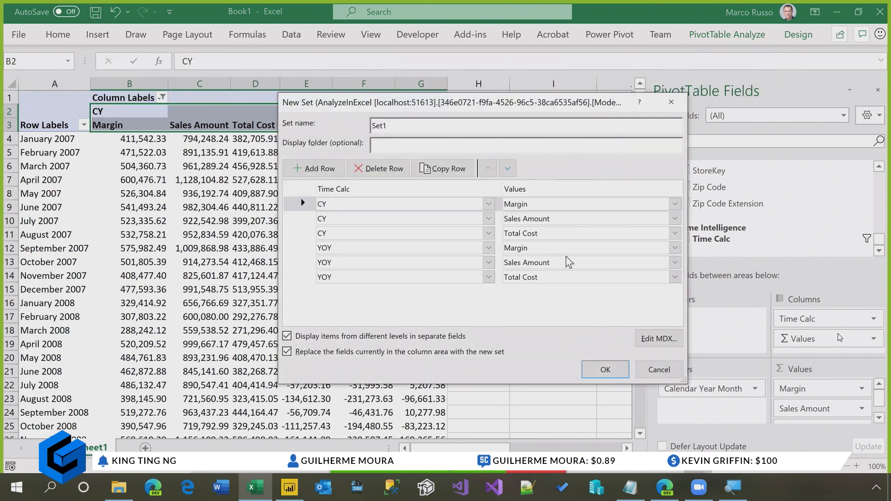
mouse_move(582, 254)
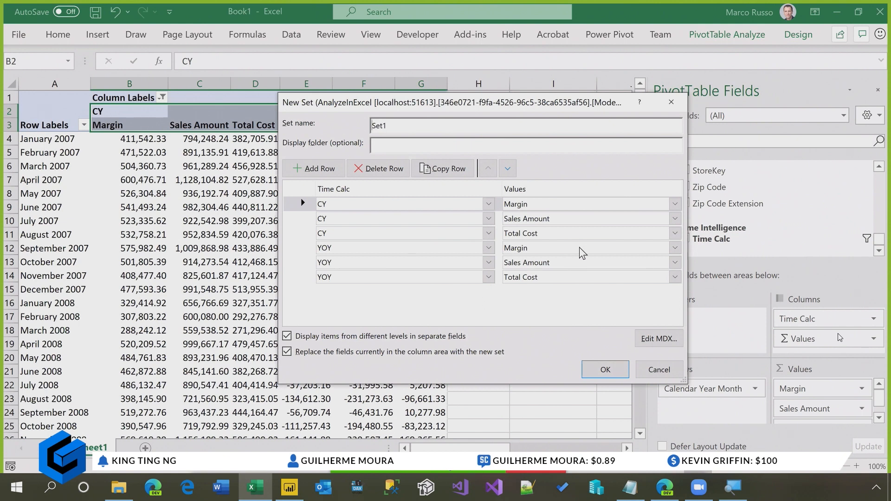
left_click(487, 247)
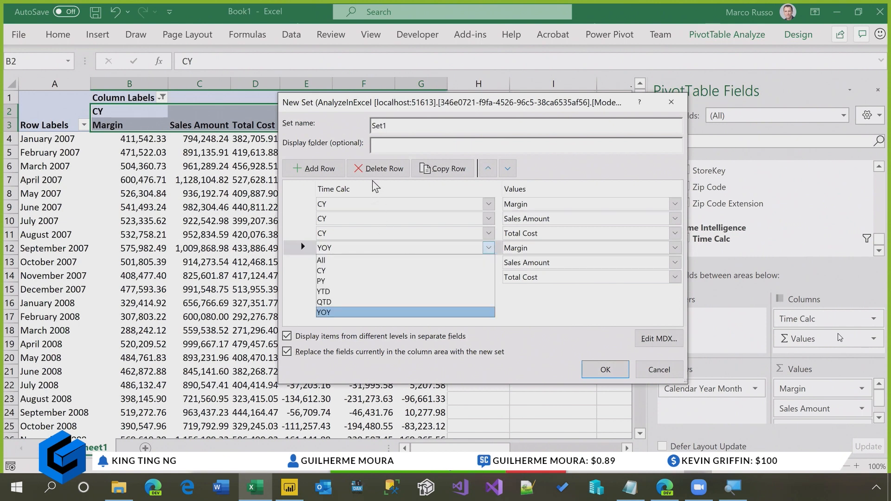
left_click(324, 312)
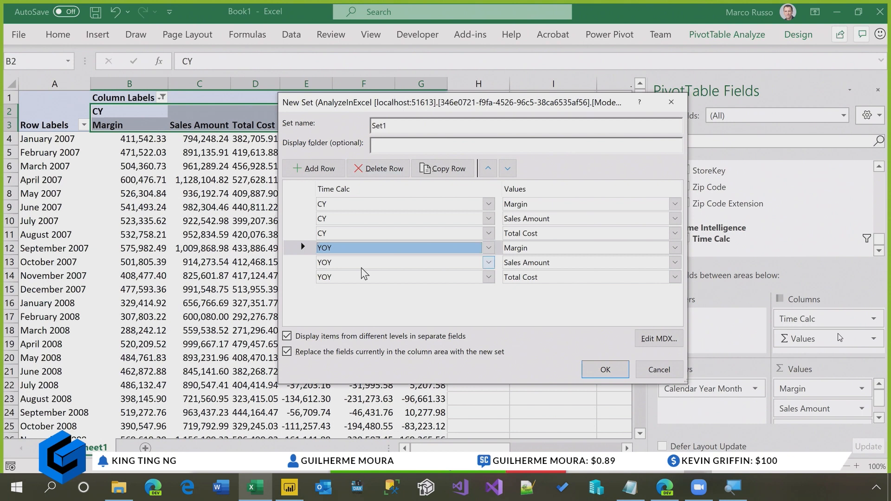
left_click(378, 168)
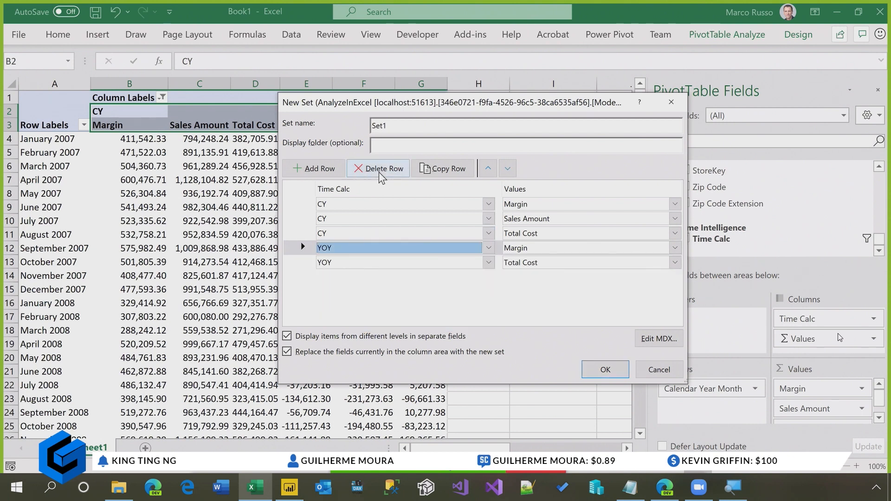
left_click(488, 262)
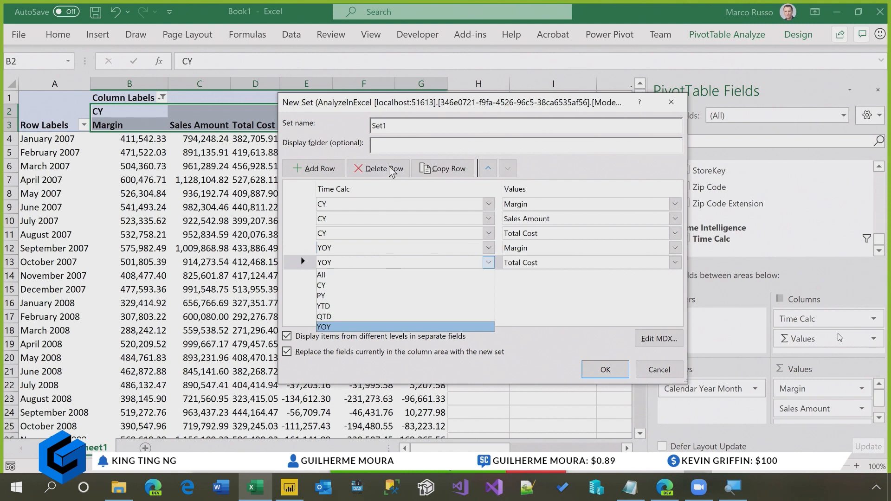
left_click(378, 168)
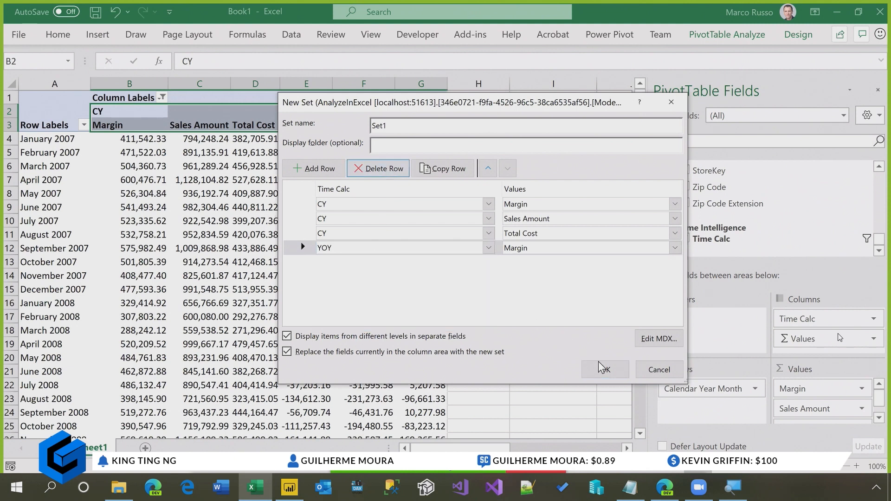
mouse_move(659, 357)
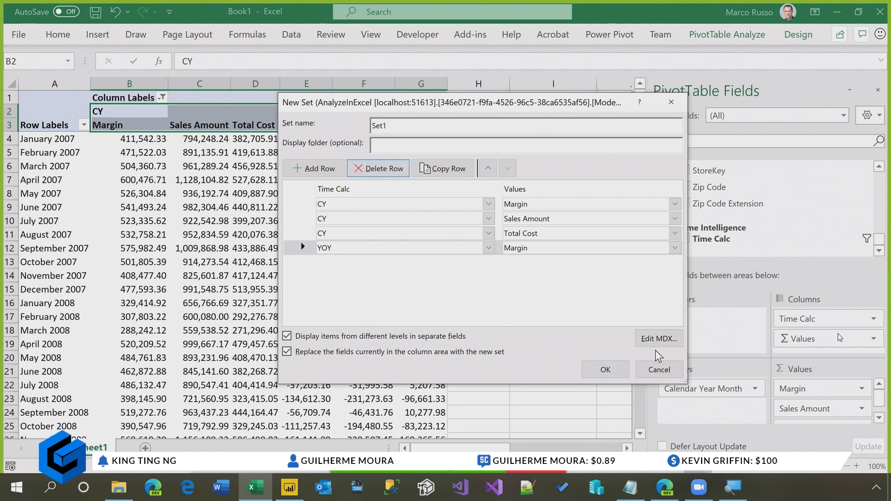
- Convert Set1 to MDX, accept the warning, and apply it to the columns
left_click(658, 339)
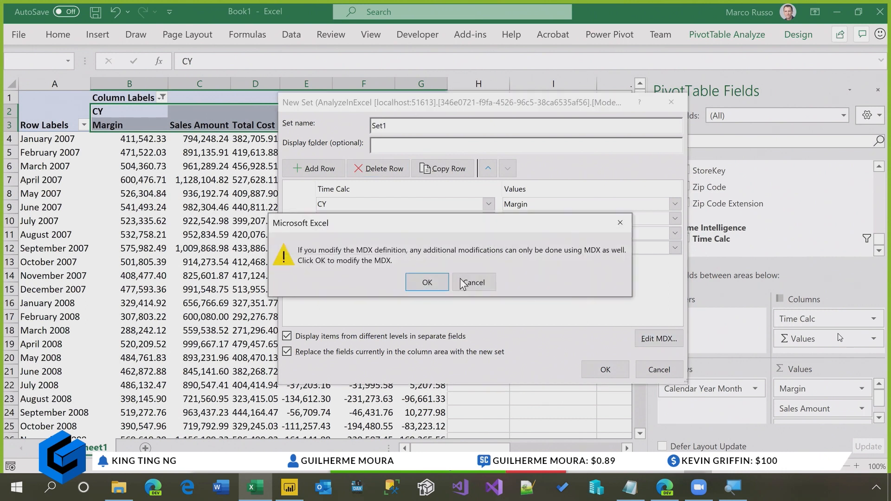
left_click(427, 282)
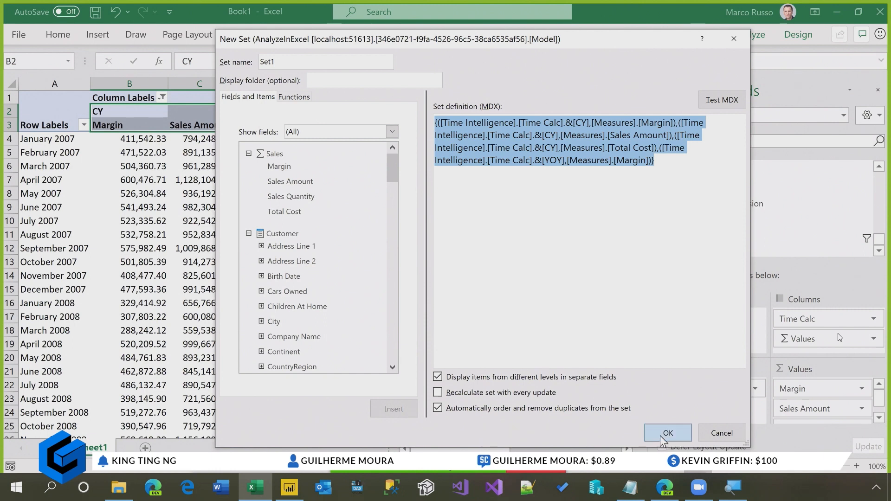
left_click(667, 433)
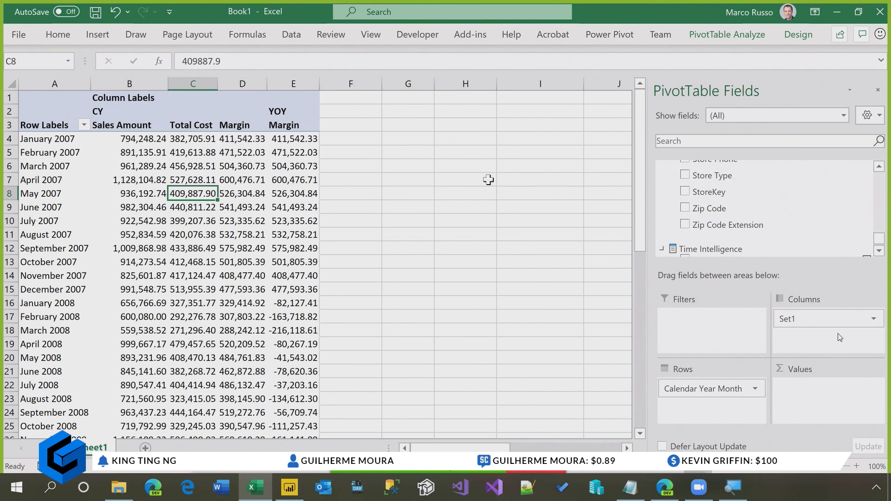
- Switch from Excel back to the SQLBI arbitrary-combinations article in Edge
left_click(288, 487)
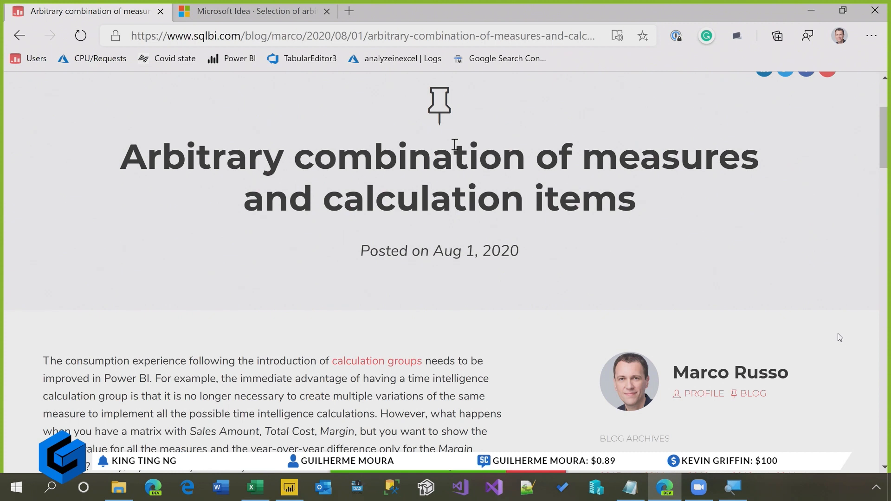
- Follow the article's 'Selection of arbitrary combinations…' link to the Power BI idea
scroll("down", 3)
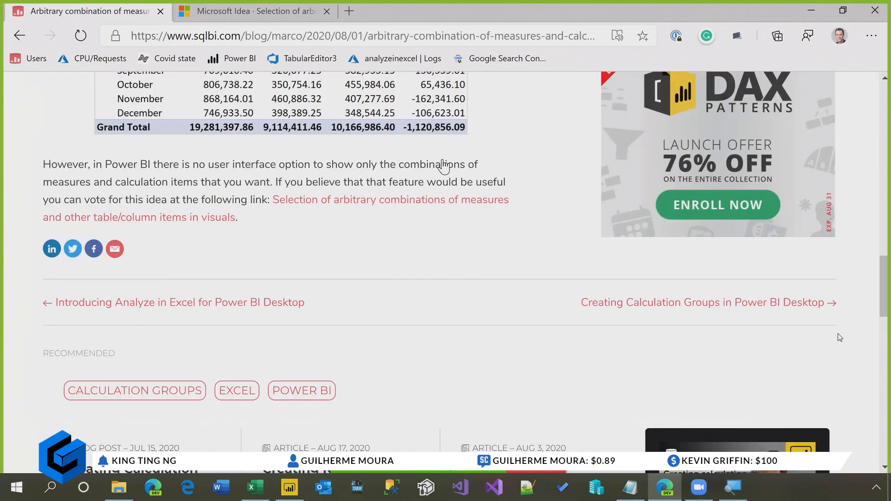
left_click(253, 11)
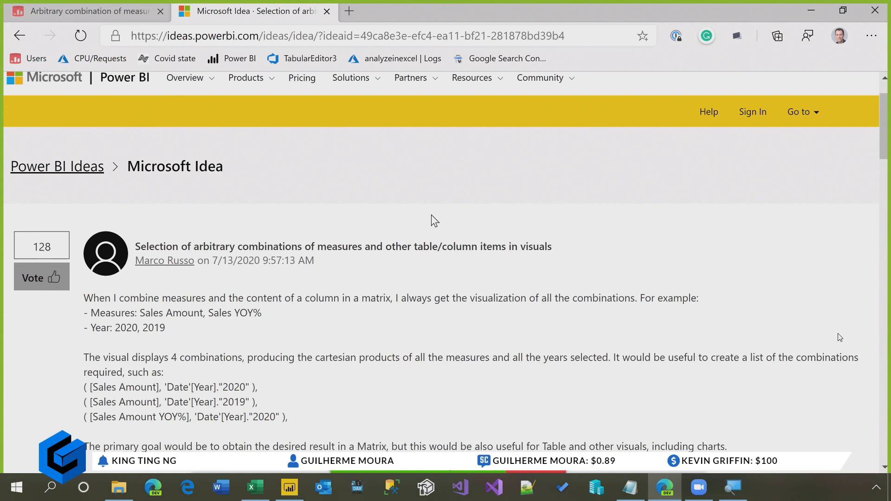
mouse_move(474, 178)
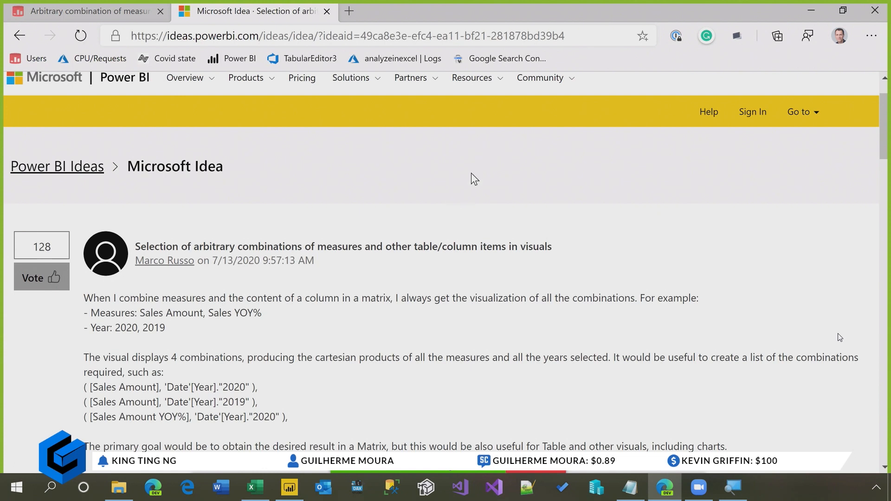
mouse_move(452, 171)
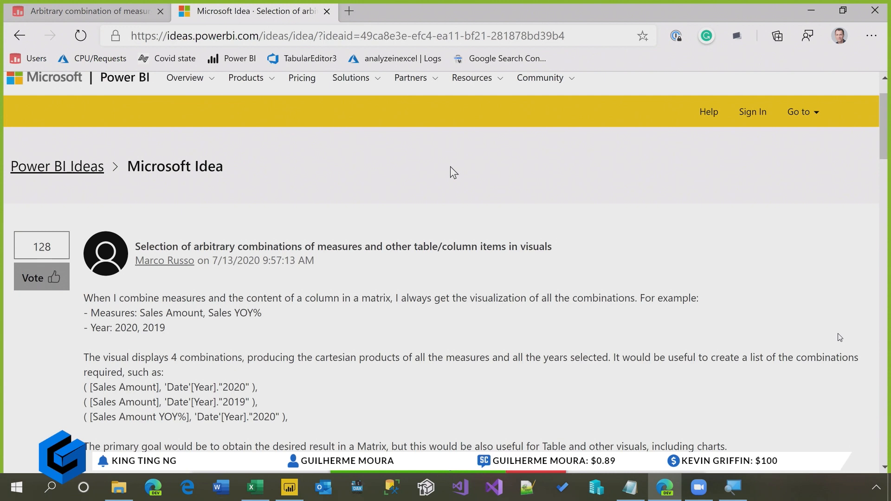